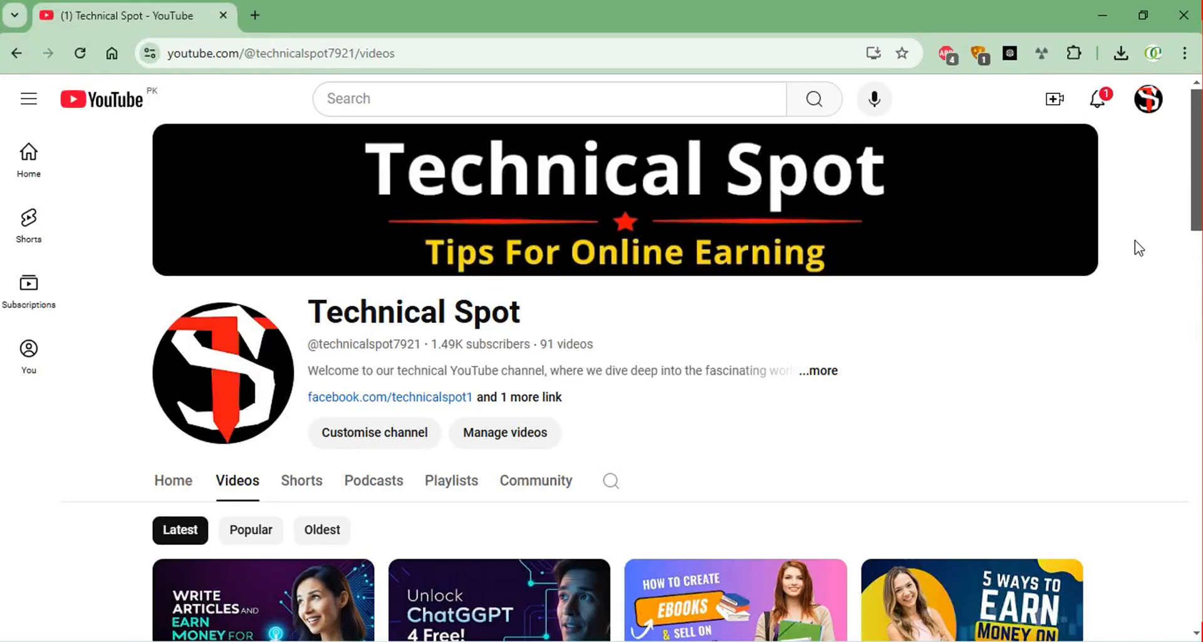
{"action": "mouse_move", "coordinate": [1123, 244]}
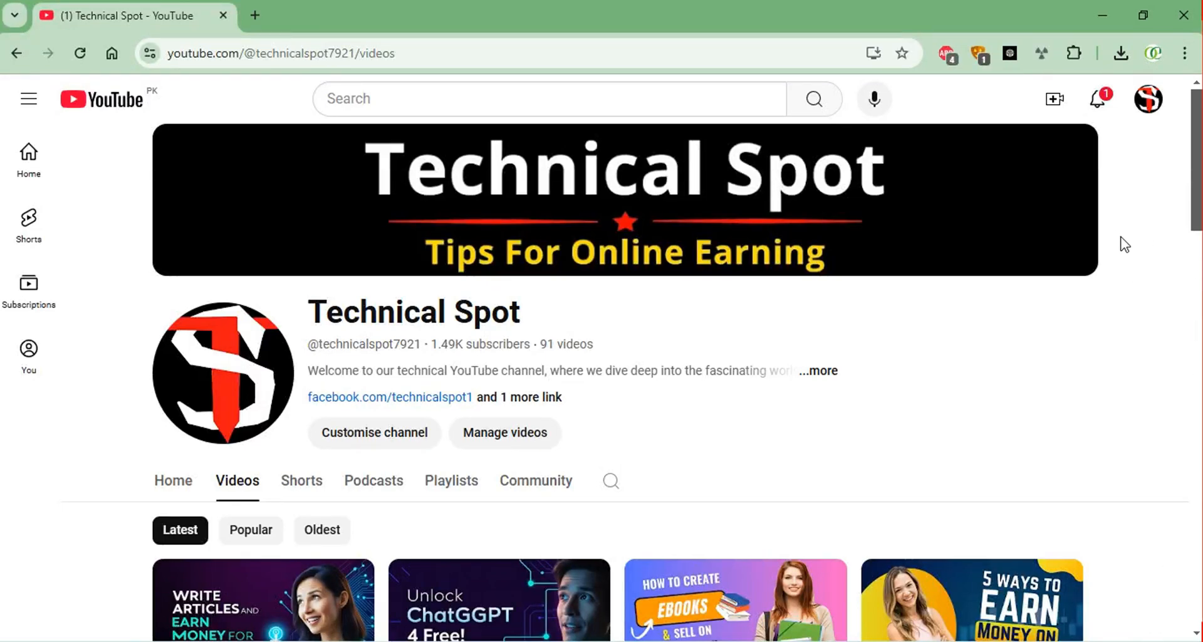
Launch Tube Atlas to its Video to Text converter and bring up the MP4 guide video's Share options.
{"action": "scroll", "scroll_direction": "down", "scroll_amount": 3}
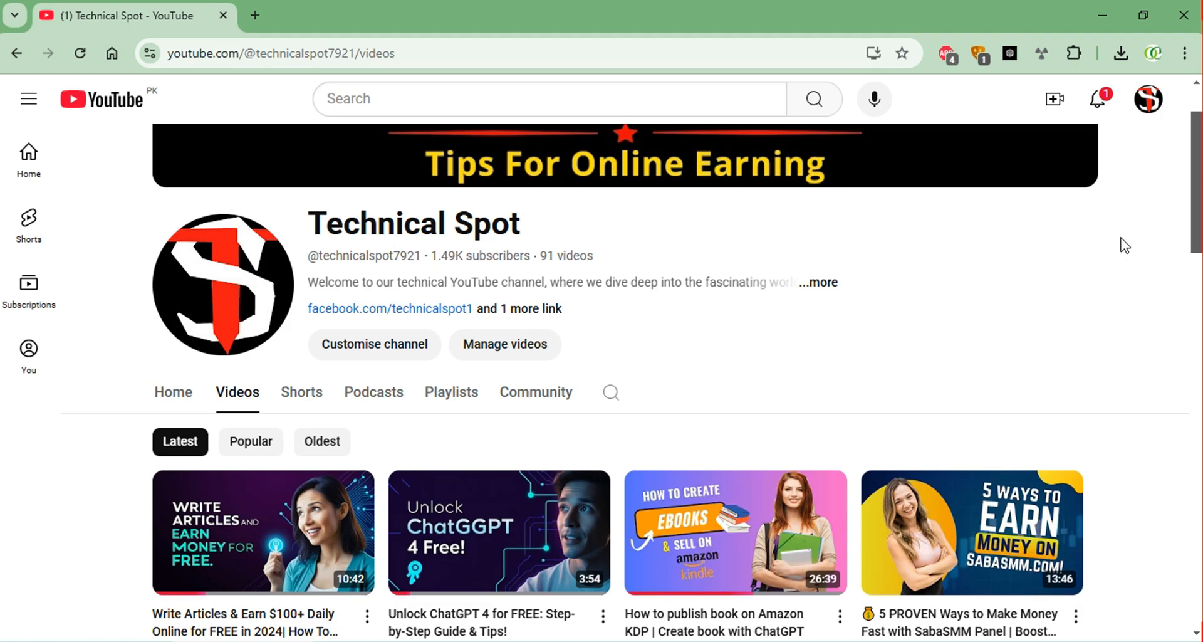
{"action": "scroll", "scroll_direction": "down", "scroll_amount": 3}
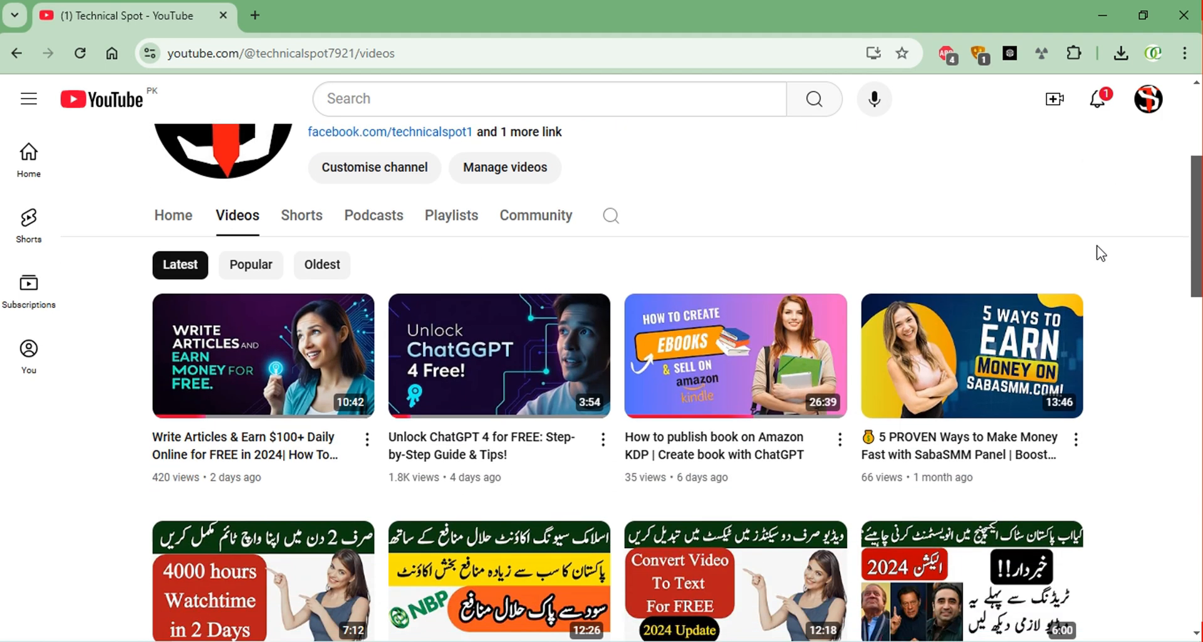
{"action": "scroll", "scroll_direction": "up", "scroll_amount": 3}
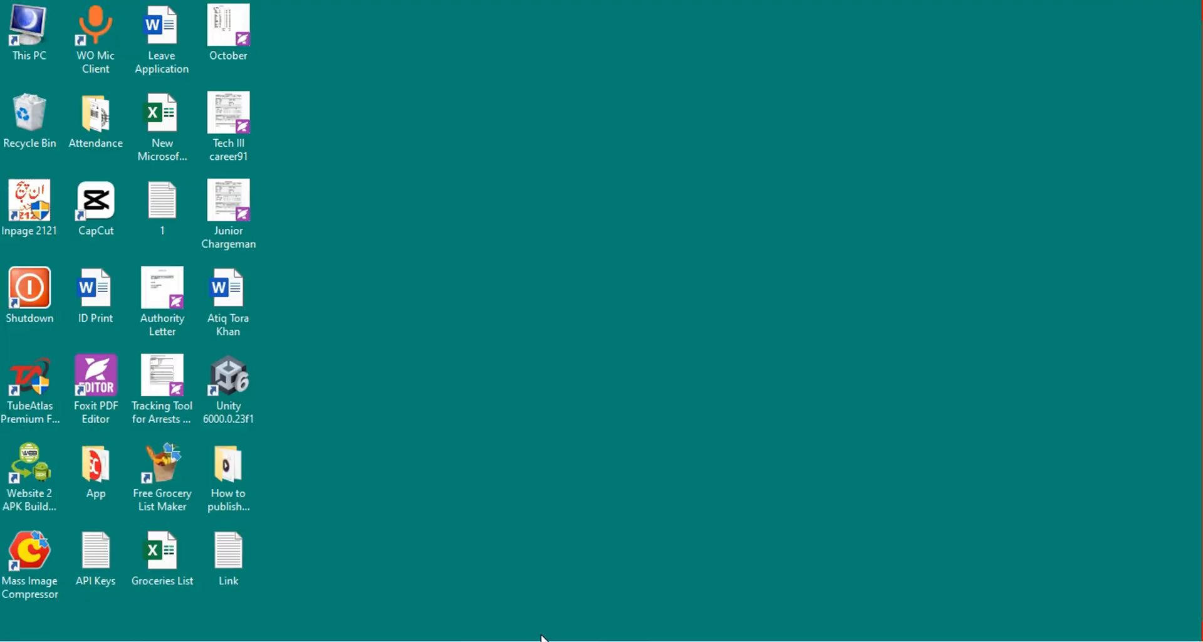
{"action": "mouse_move", "coordinate": [594, 405]}
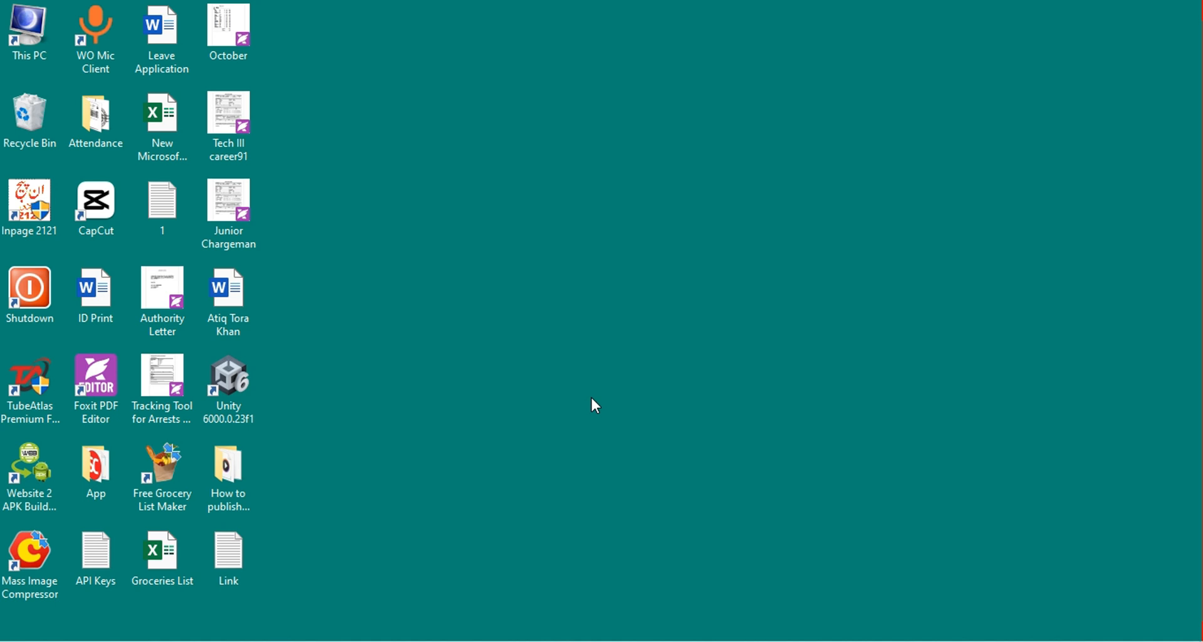
{"action": "double_click", "coordinate": [30, 376]}
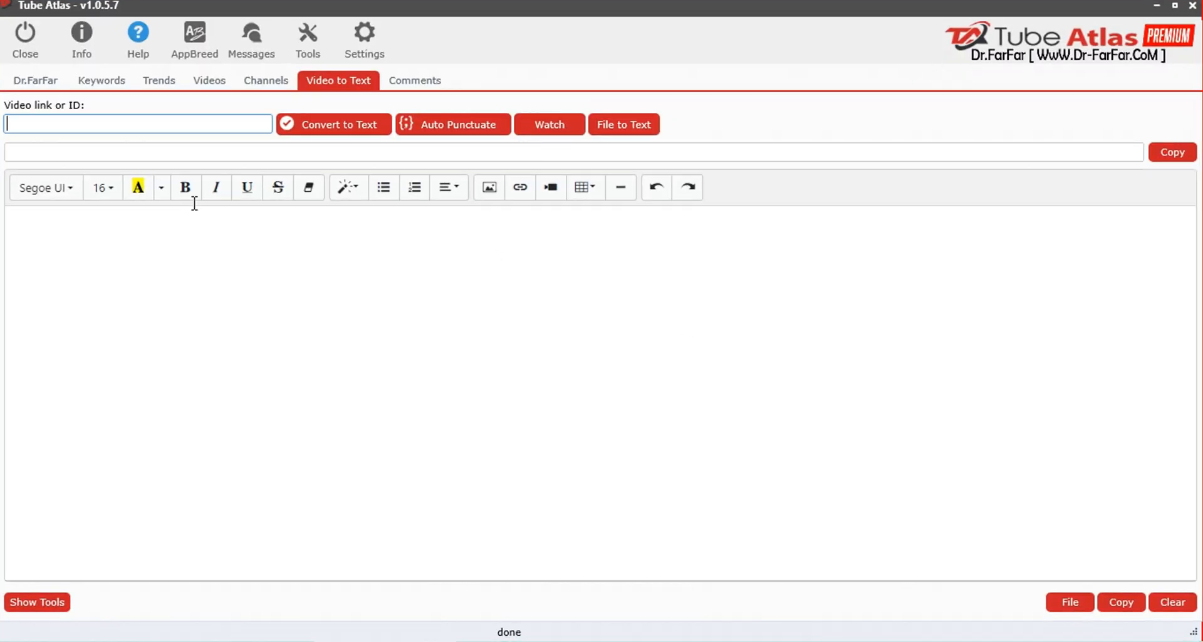
{"action": "mouse_move", "coordinate": [322, 94]}
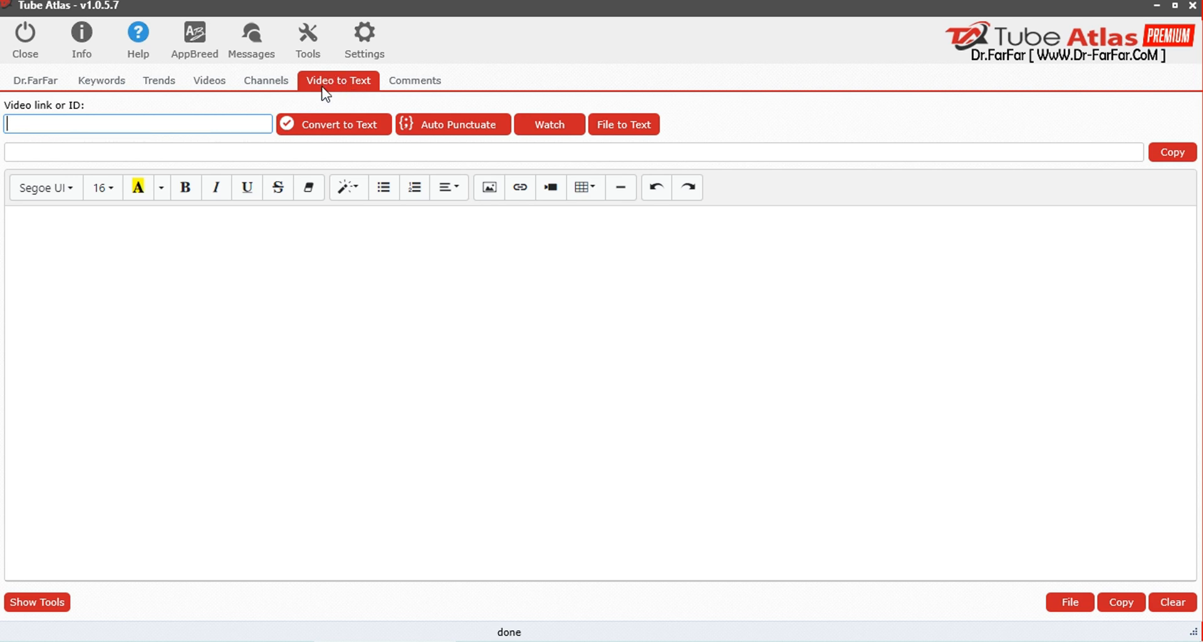
{"action": "left_click", "coordinate": [265, 80]}
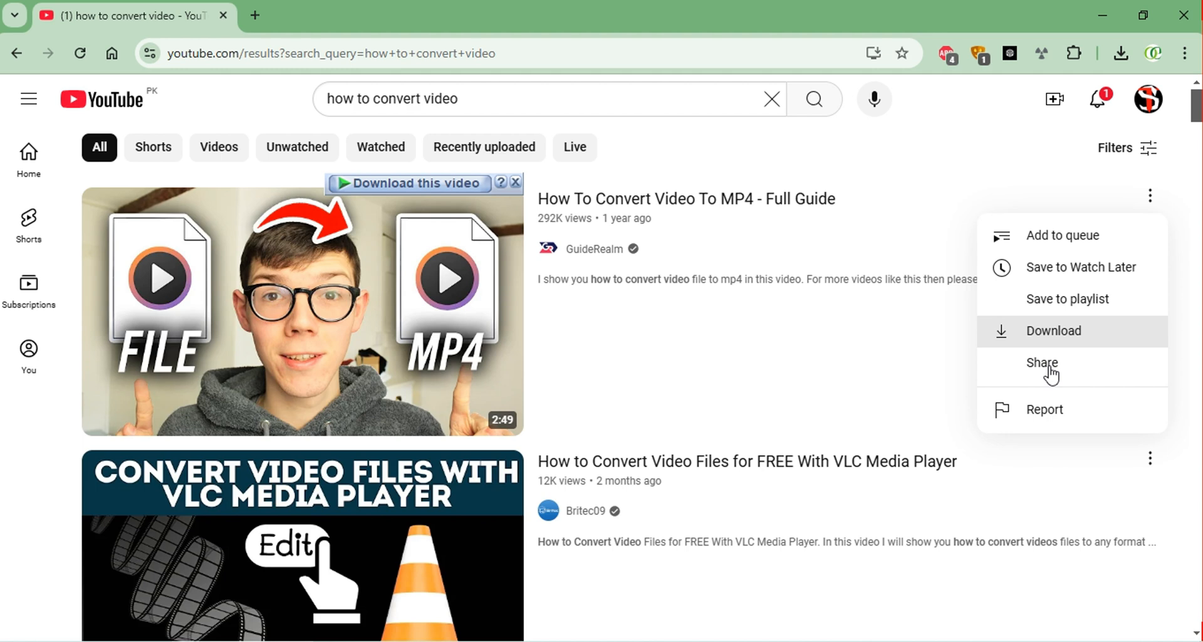
{"action": "left_click", "coordinate": [1041, 363]}
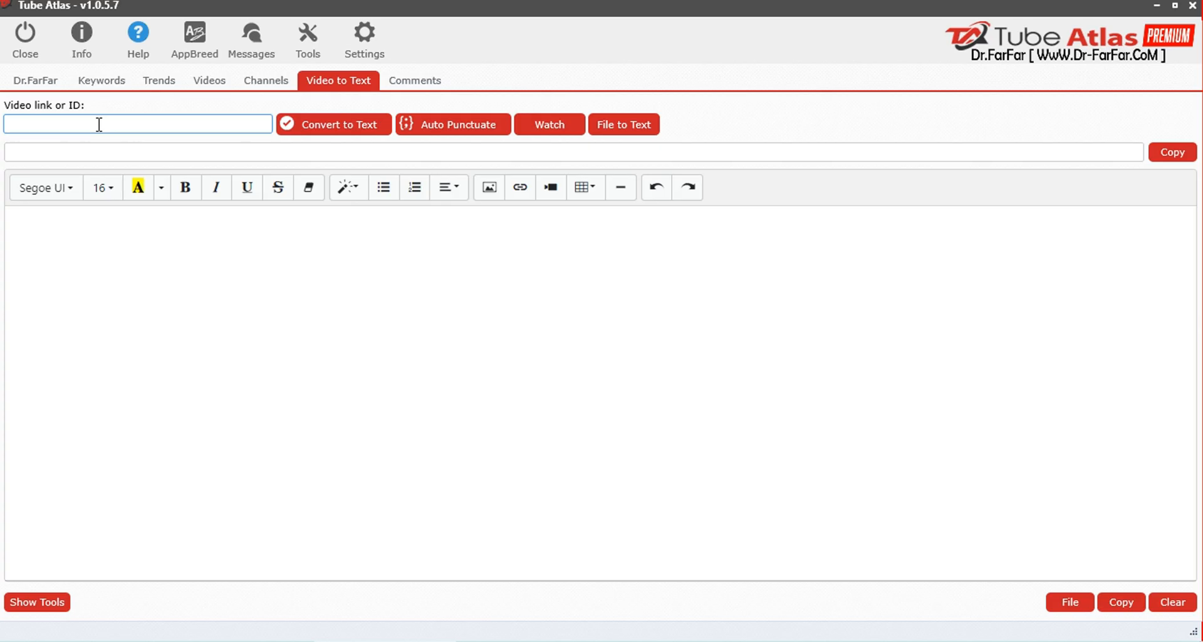
Convert the youtu.be/_iZbU9rr3No link to transcript text and auto-punctuate it into paragraphs.
{"action": "type", "text": "https://youtu.be/_iZbU9rr3No?si=DbxGHE1tD3MdZynL"}
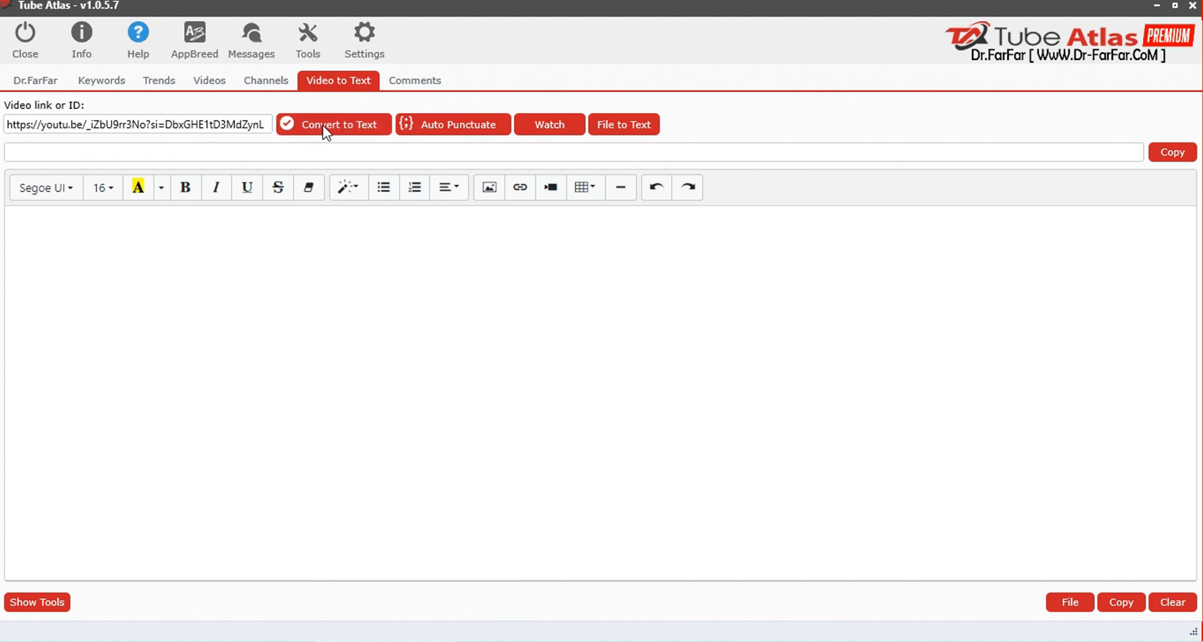
{"action": "left_click", "coordinate": [337, 124]}
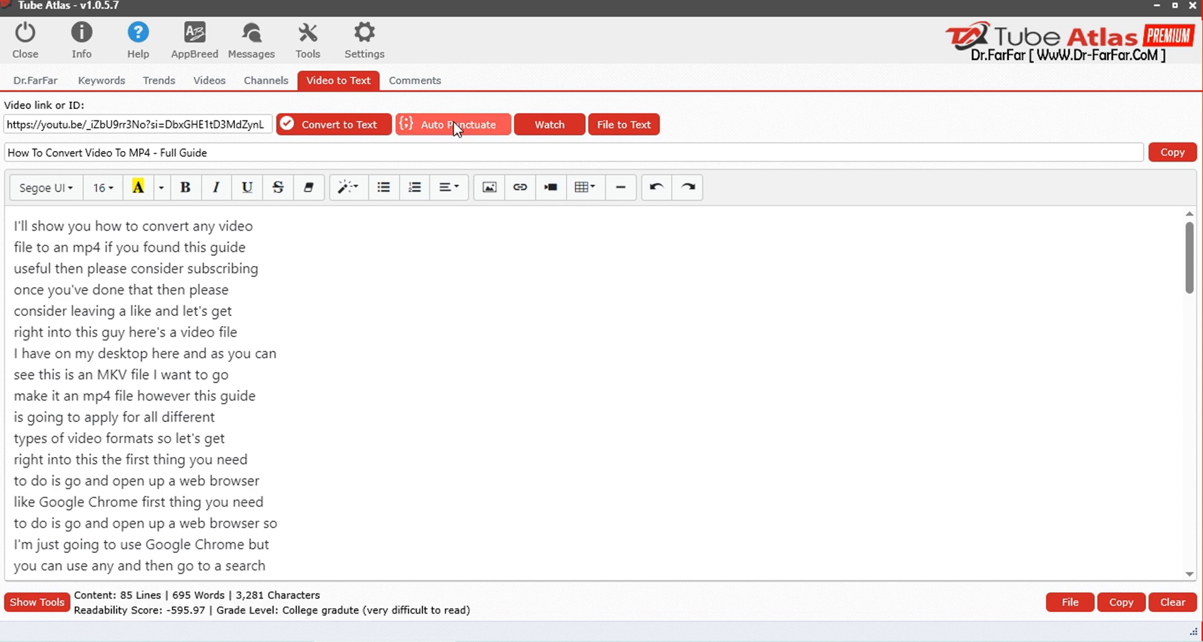
{"action": "left_click", "coordinate": [452, 124]}
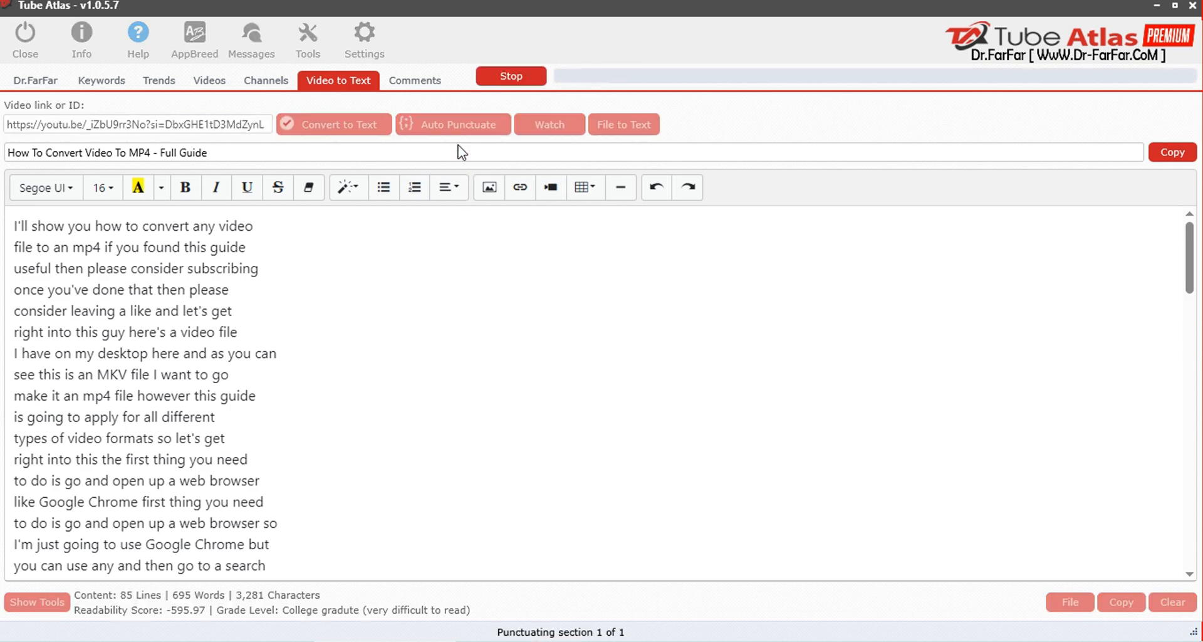
{"action": "left_click", "coordinate": [452, 124]}
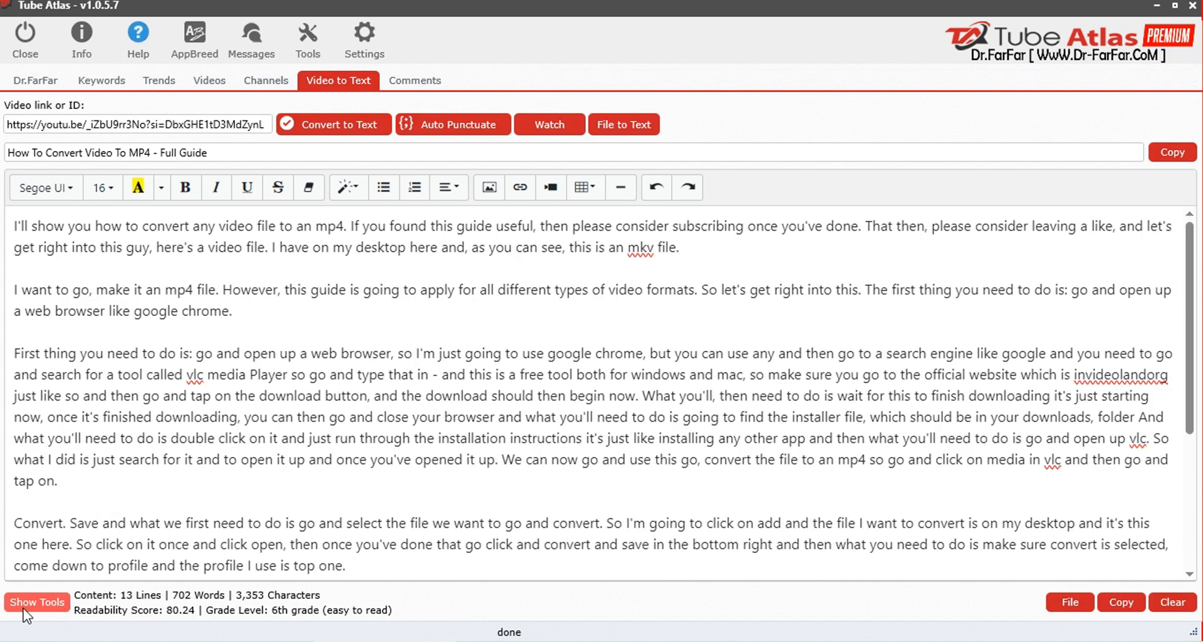
Reveal the extra text tools and copy the whole selected punctuated transcript.
{"action": "left_click", "coordinate": [37, 601]}
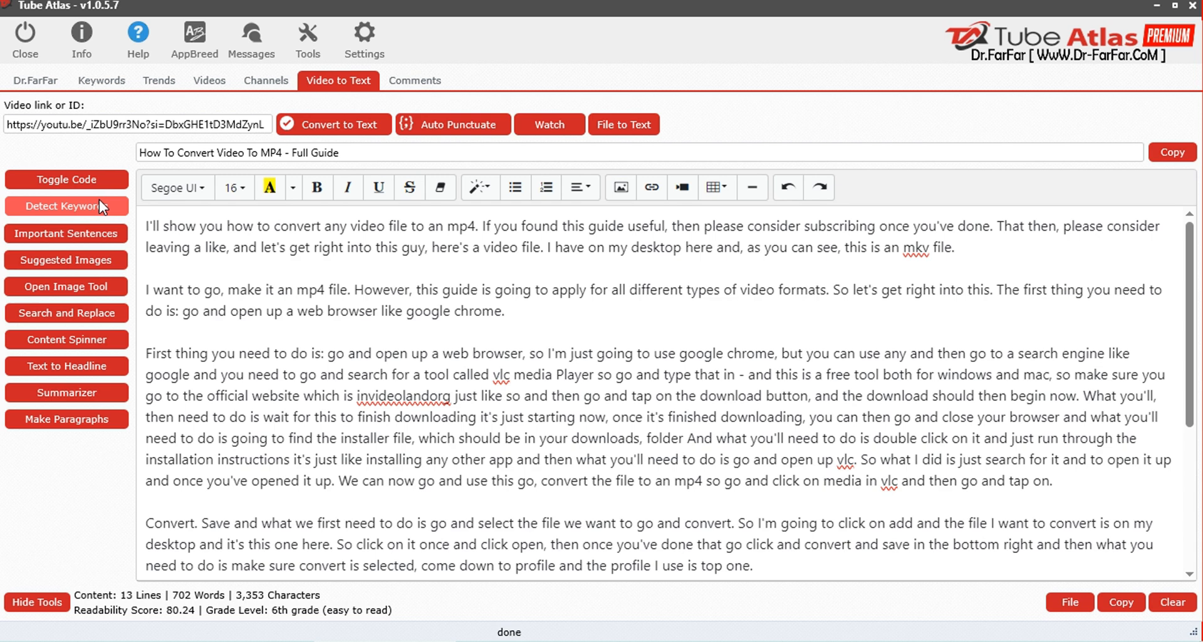
{"action": "mouse_move", "coordinate": [103, 213]}
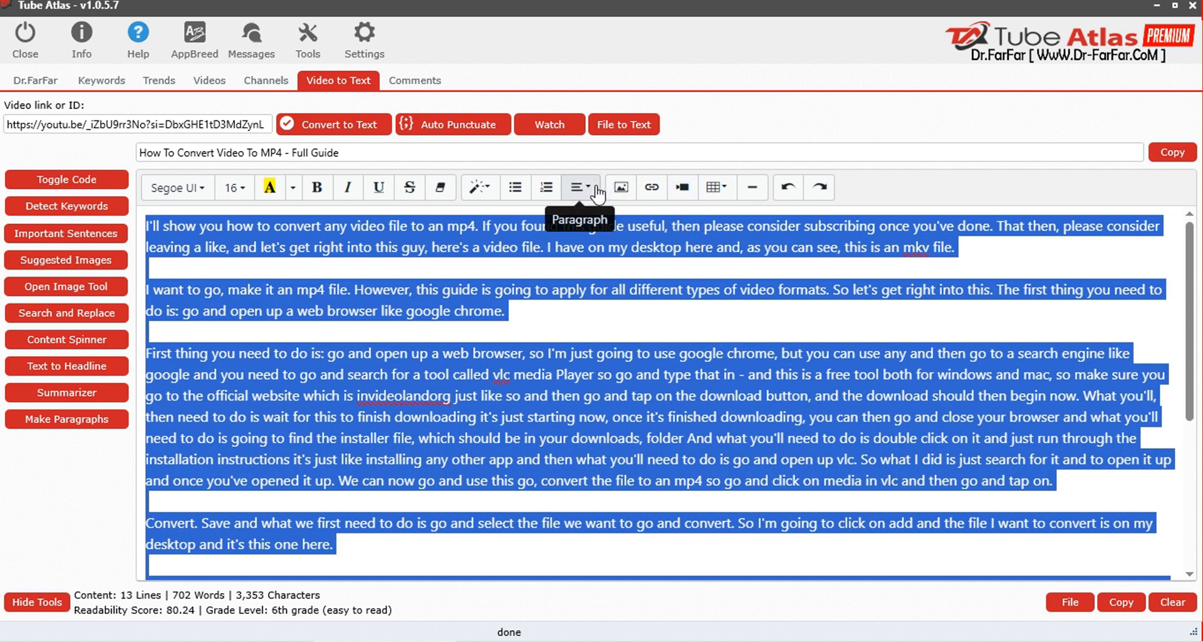
{"action": "left_click", "coordinate": [752, 375]}
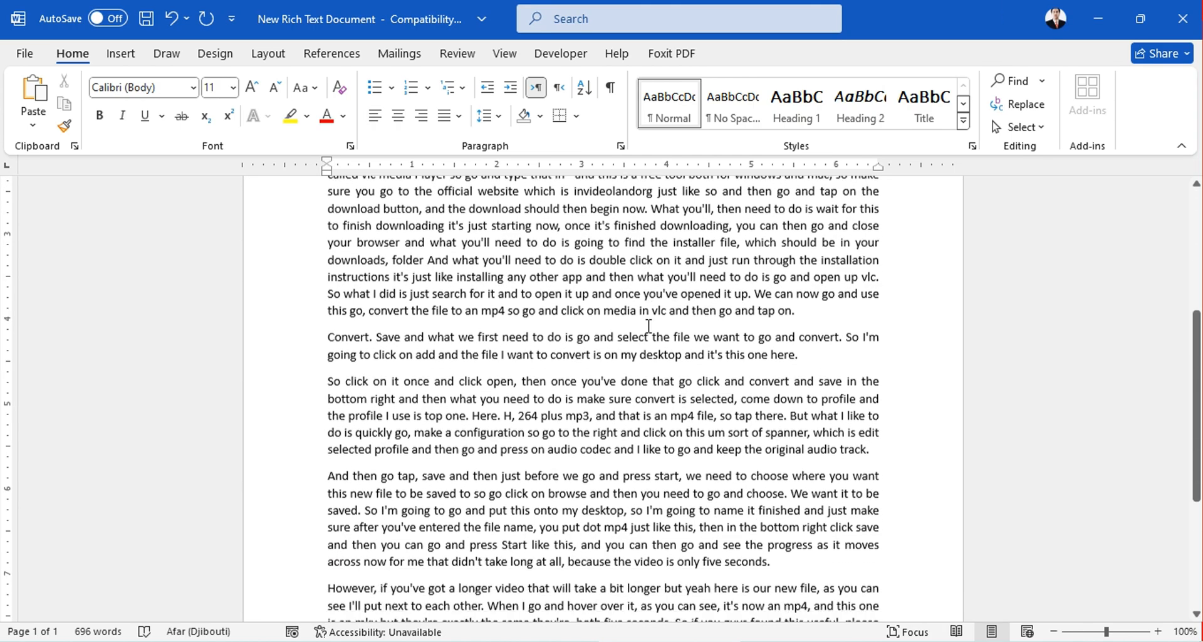
Scroll through the pasted 696-word transcript in Word to review its paragraphs.
{"action": "scroll", "scroll_direction": "down", "scroll_amount": 3}
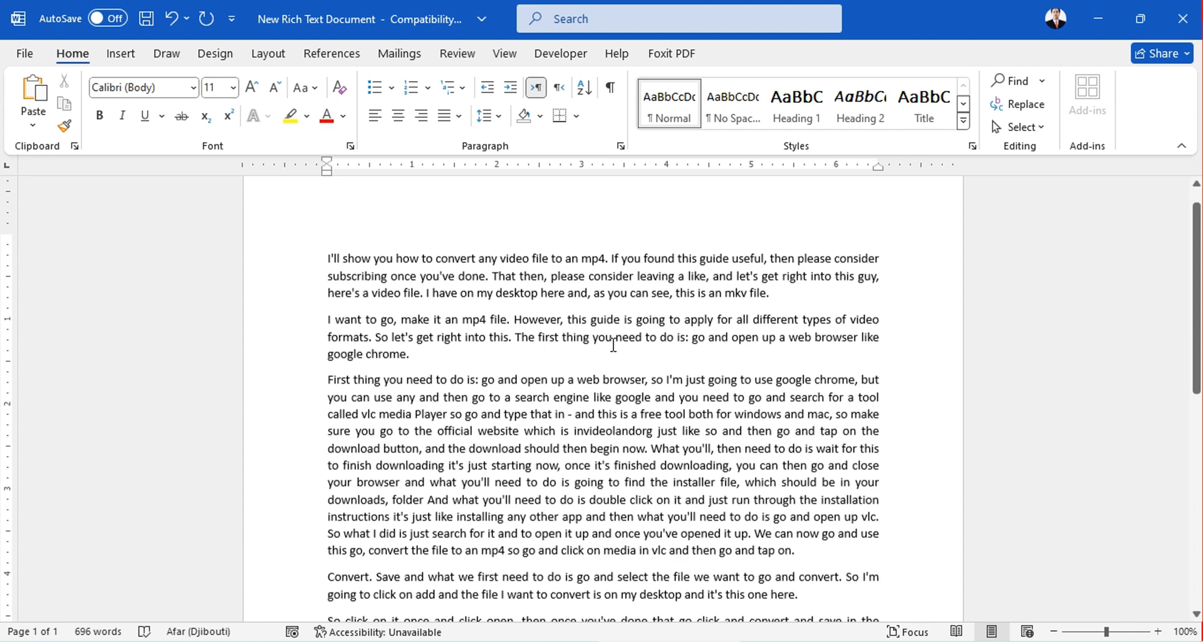
{"action": "scroll", "scroll_direction": "down", "scroll_amount": 3}
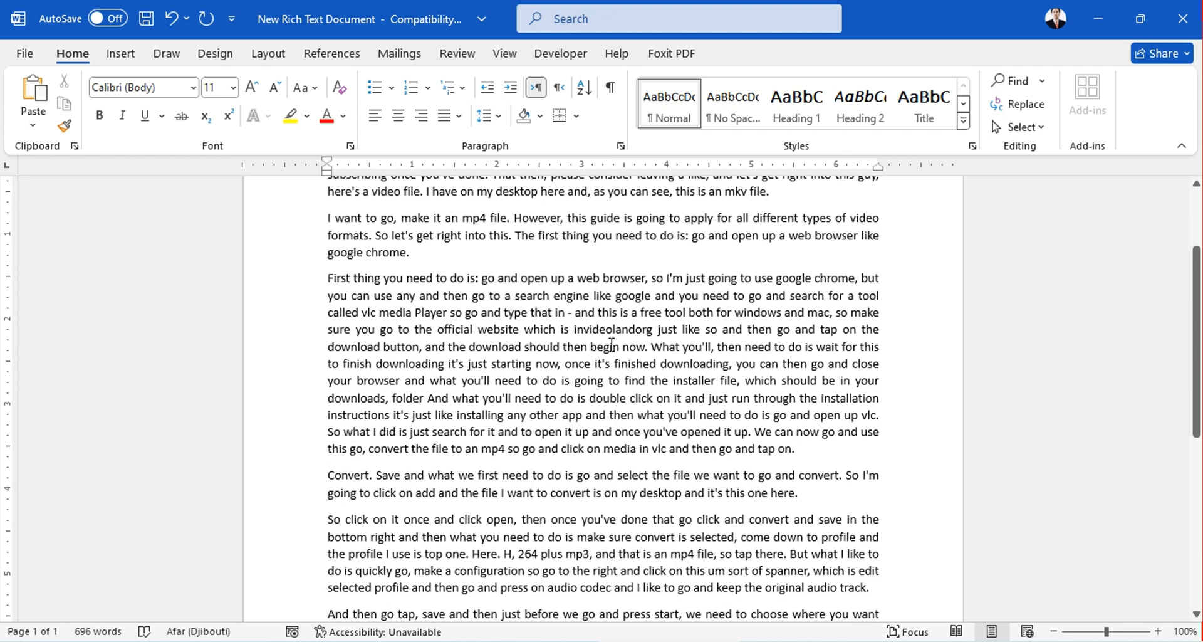